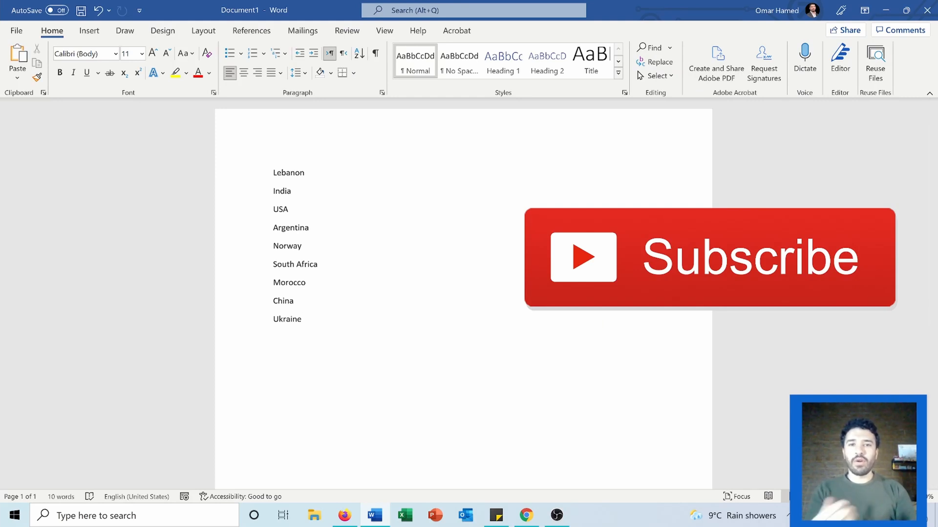
Sort the nine-country list by paragraphs as text, ascending A to Z, ending with USA
left_click(302, 319)
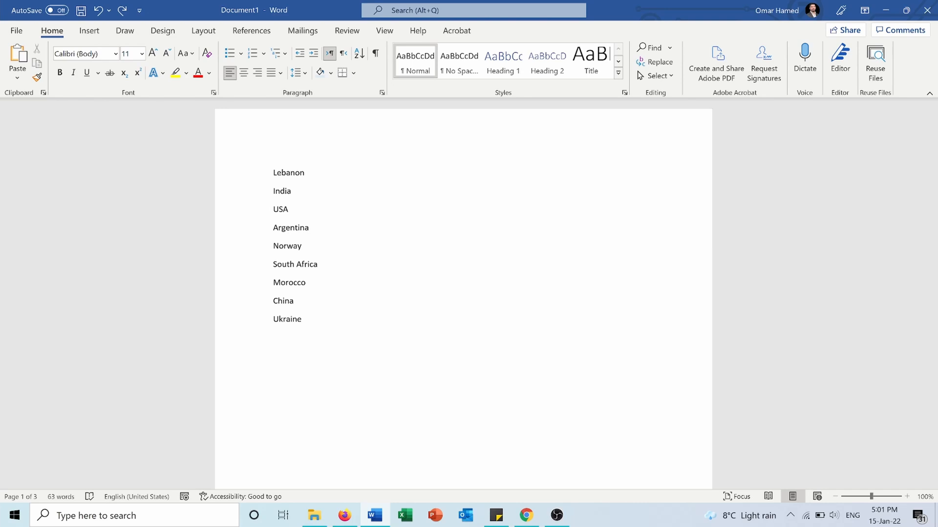
left_click(272, 172)
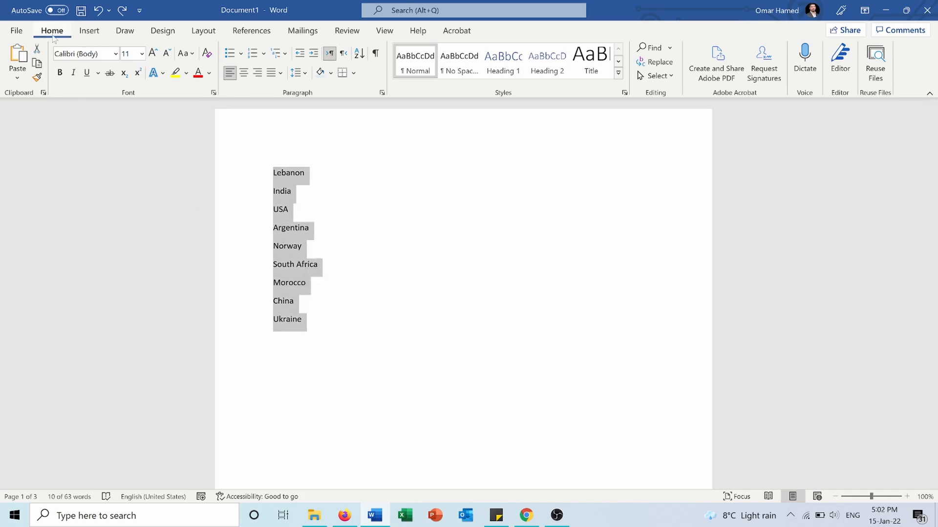
mouse_move(358, 54)
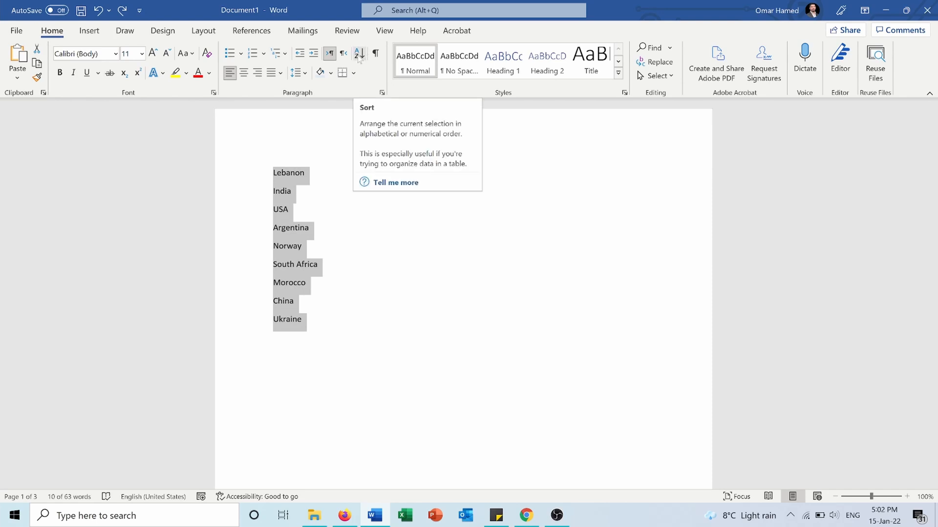
left_click(356, 54)
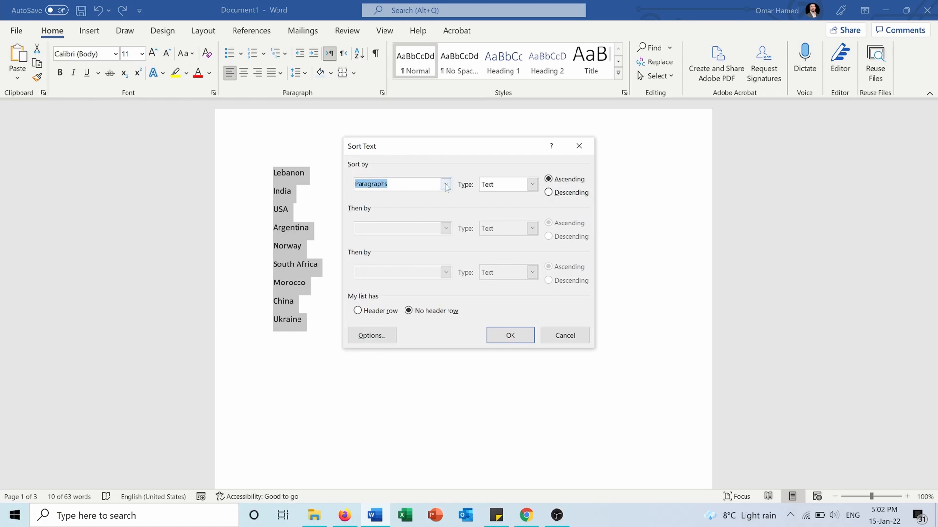
left_click(445, 184)
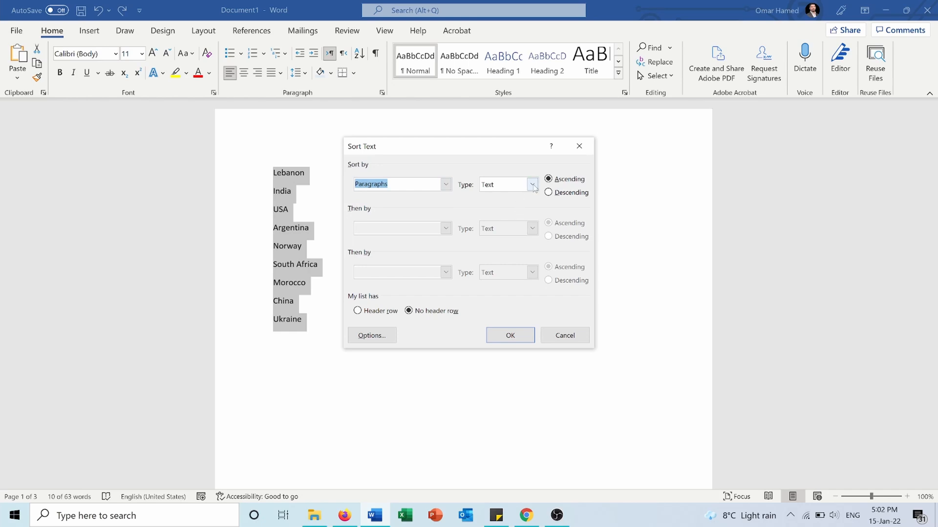
left_click(531, 184)
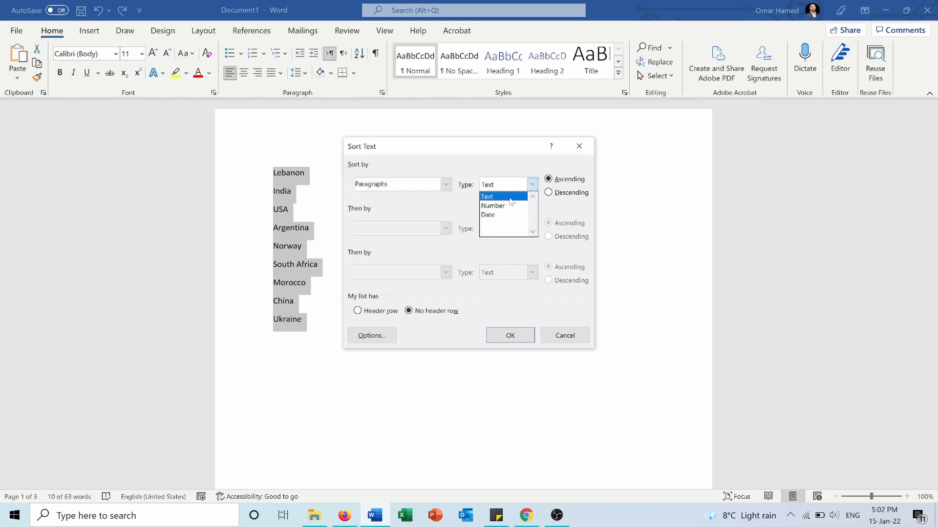
mouse_move(492, 205)
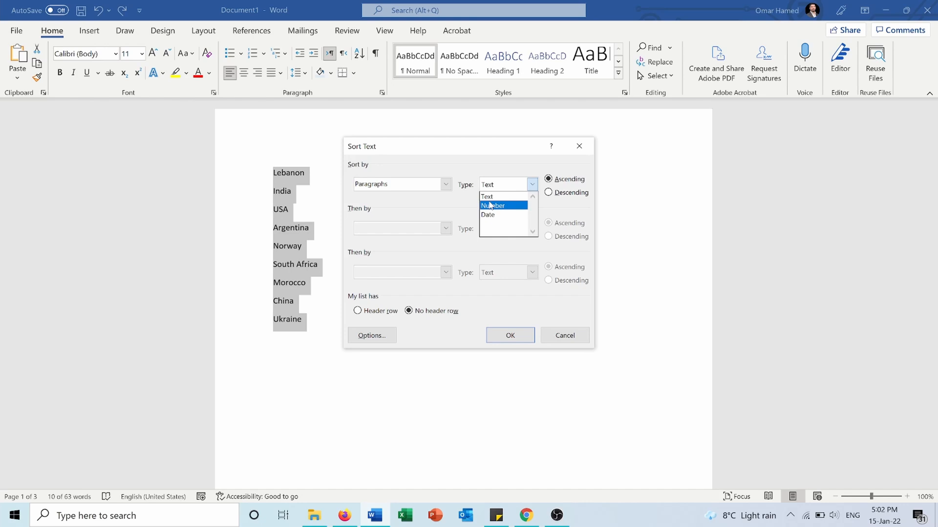
left_click(487, 196)
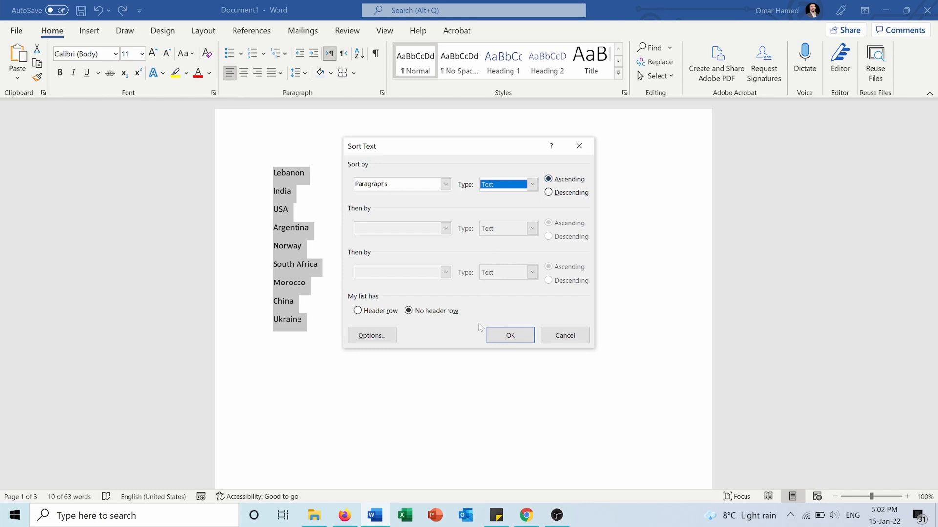
left_click(508, 335)
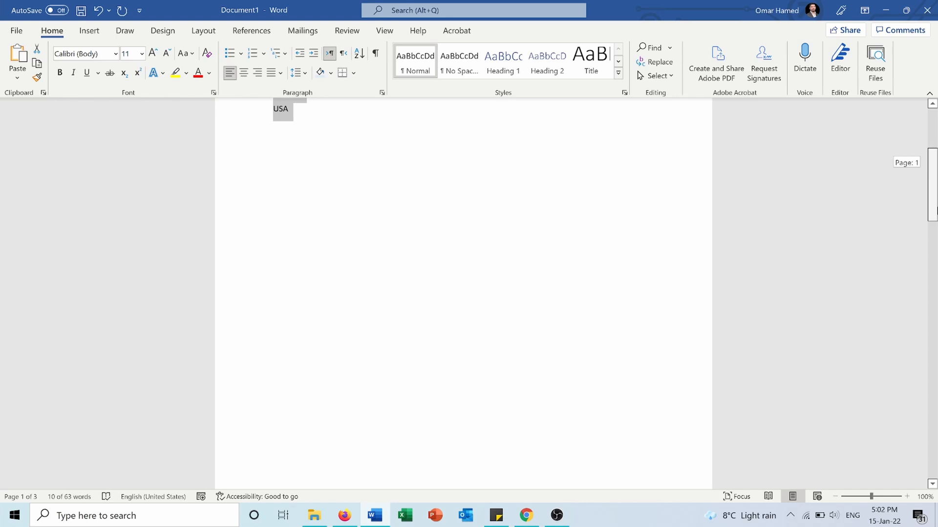
Scroll down to the country-capital list and open Sort for it
scroll("down", 3)
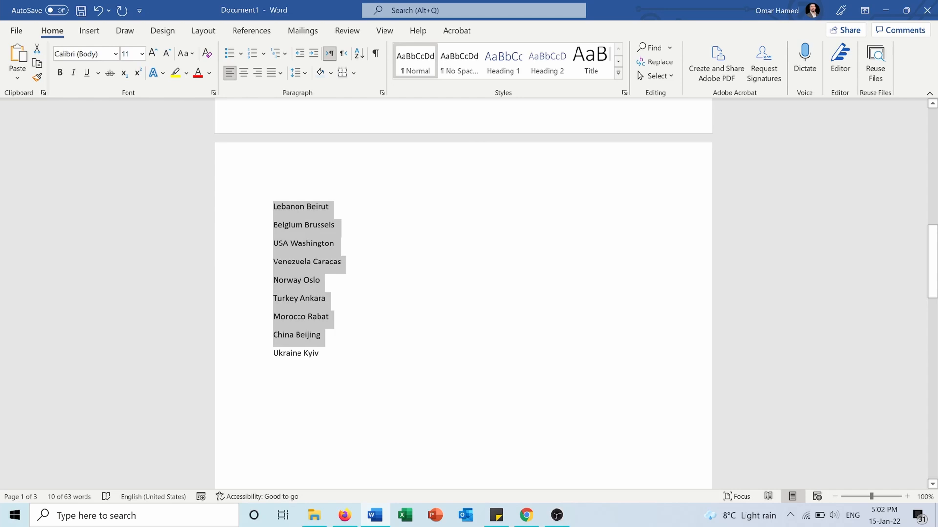
left_click(357, 54)
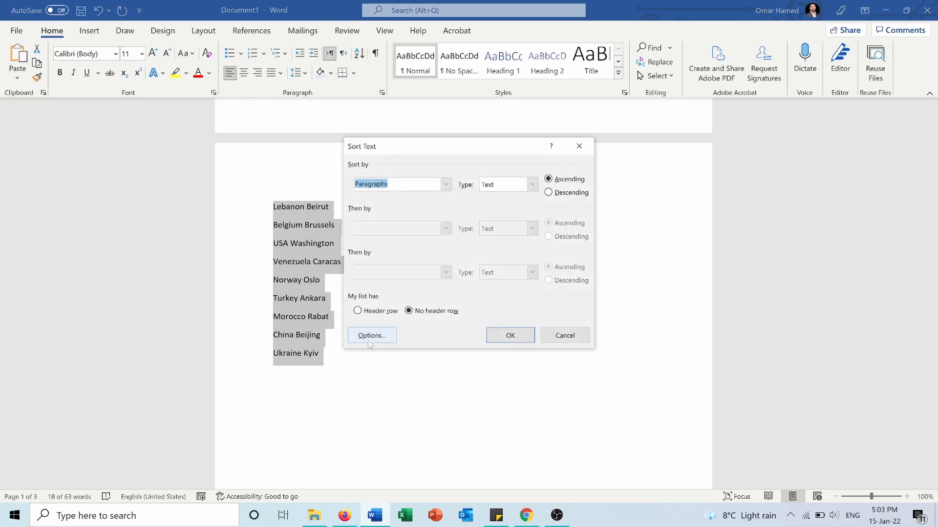
left_click(371, 335)
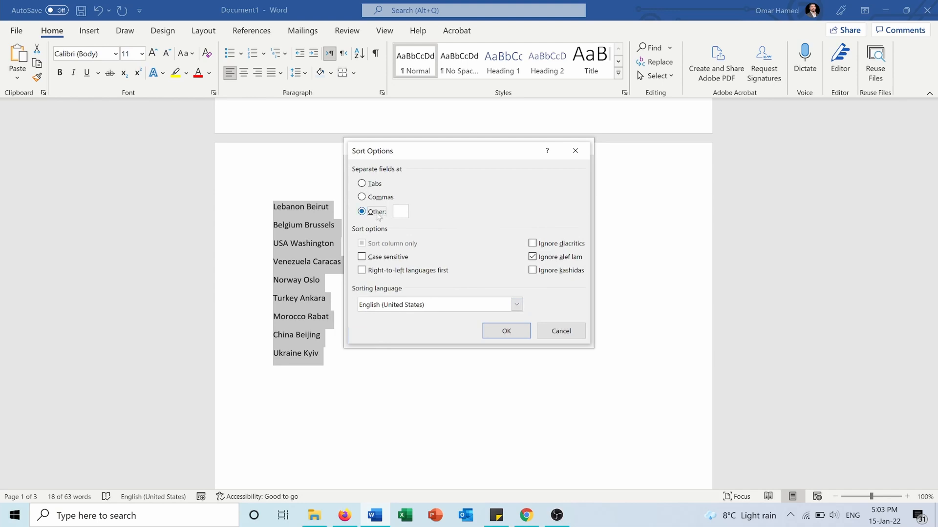
mouse_move(395, 216)
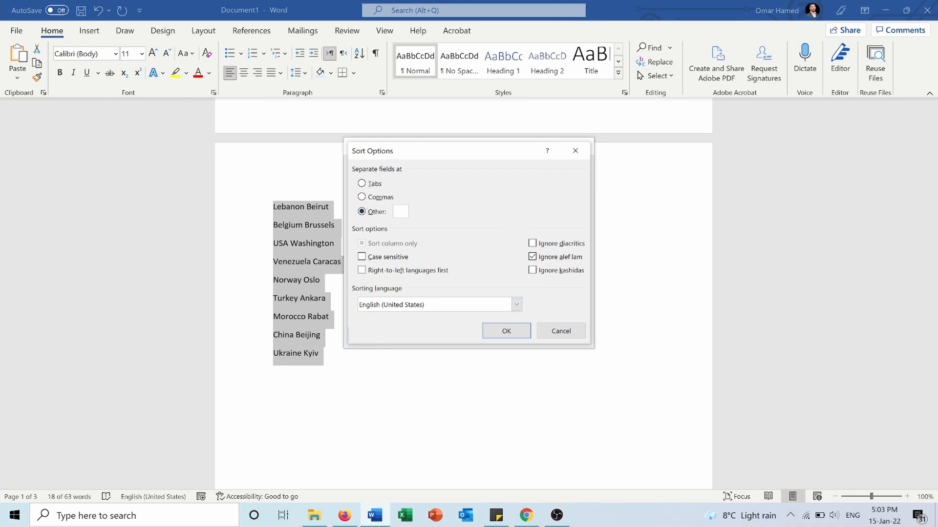
left_click(505, 330)
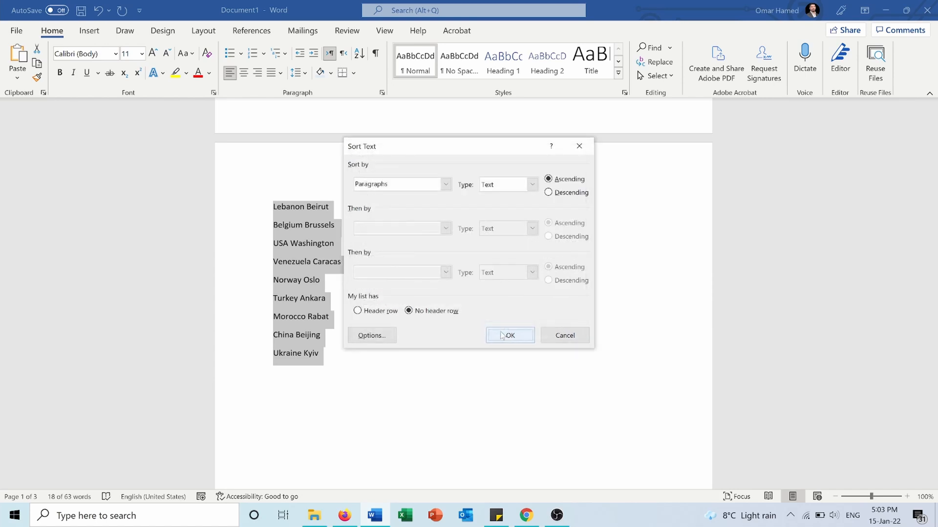
mouse_move(434, 168)
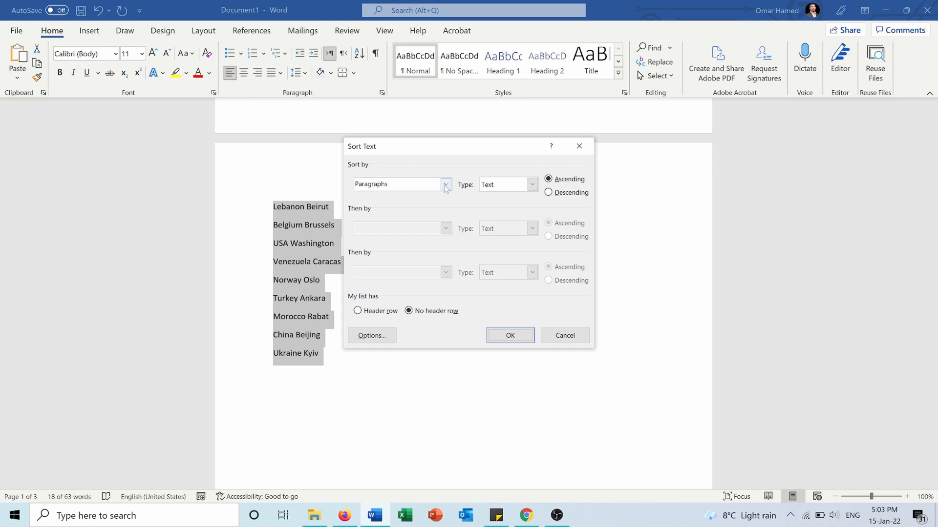
Sort the list by Word 2 (capital), then Word 1 (country), both text ascending
left_click(445, 184)
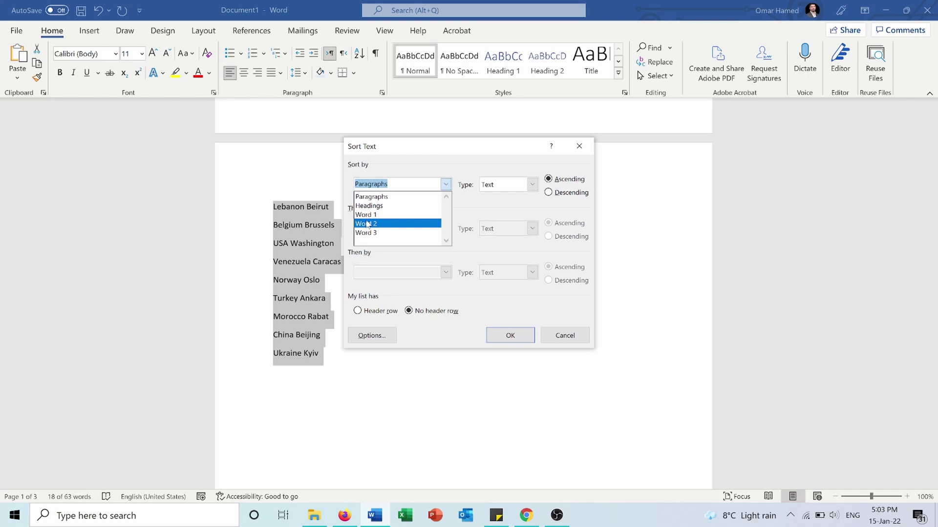
left_click(366, 223)
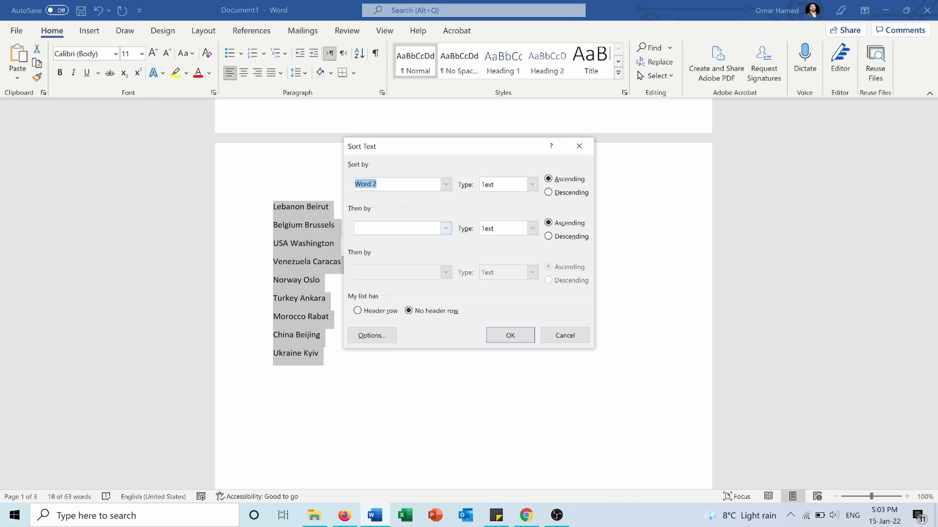
mouse_move(405, 199)
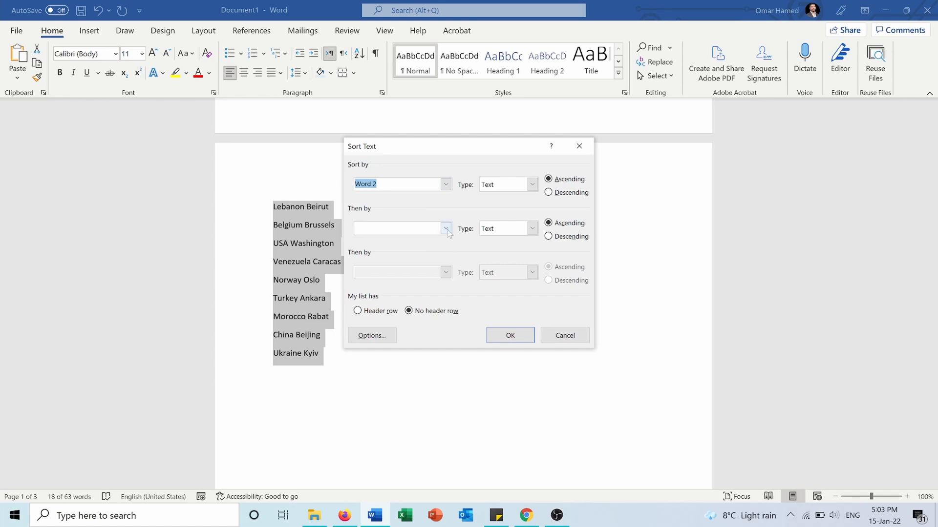
left_click(445, 228)
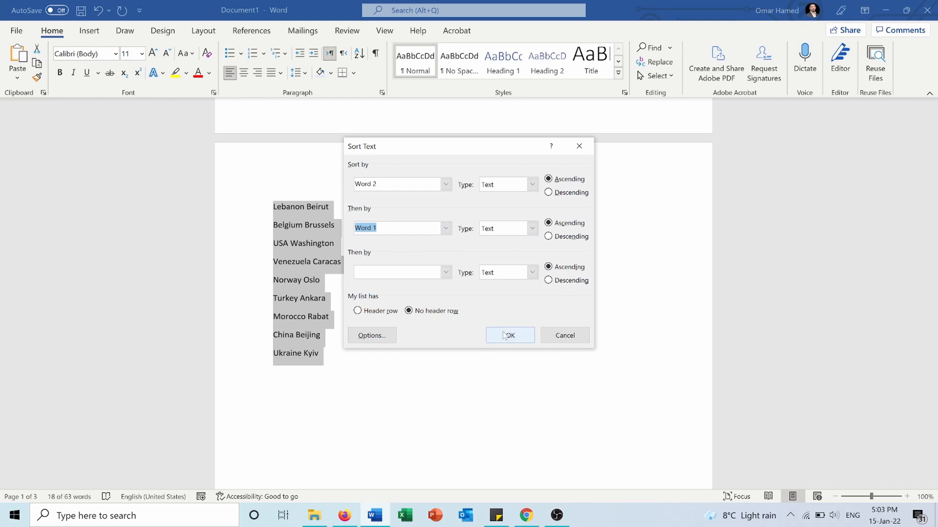
left_click(508, 335)
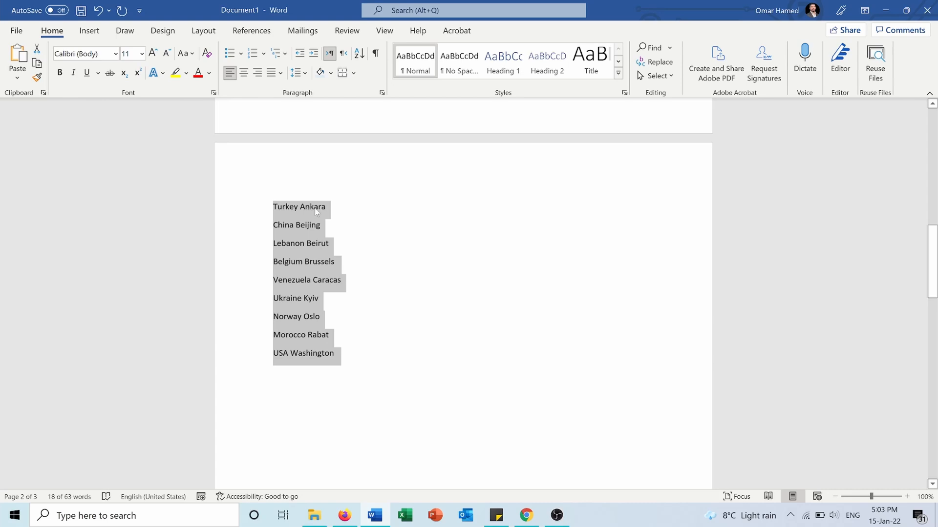
mouse_move(314, 260)
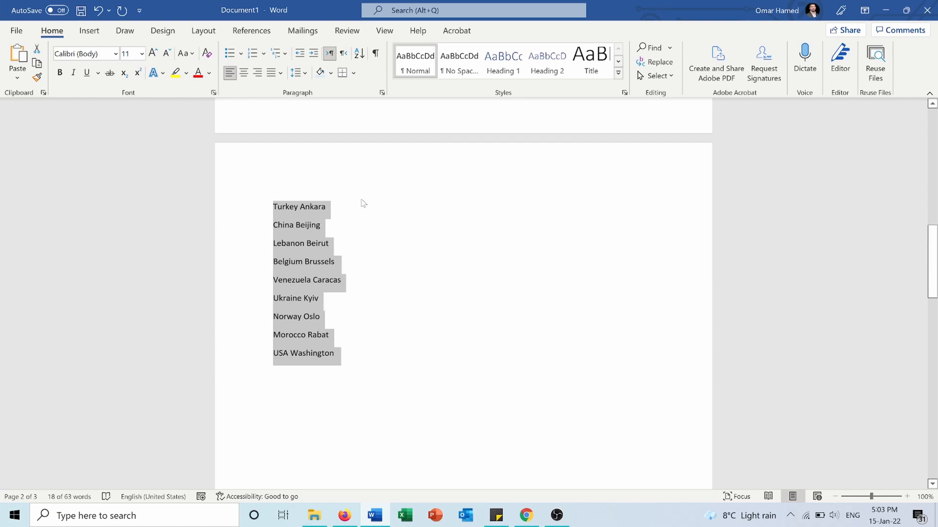
mouse_move(353, 218)
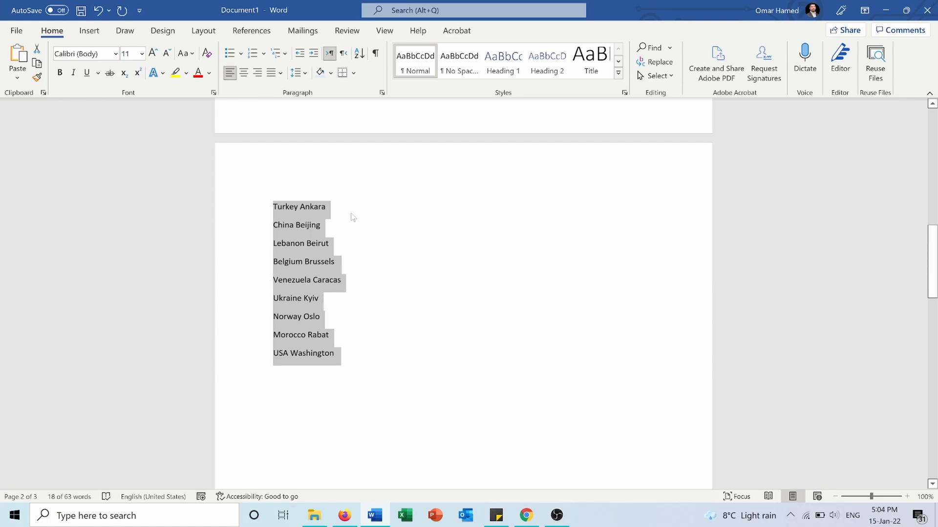
mouse_move(296, 209)
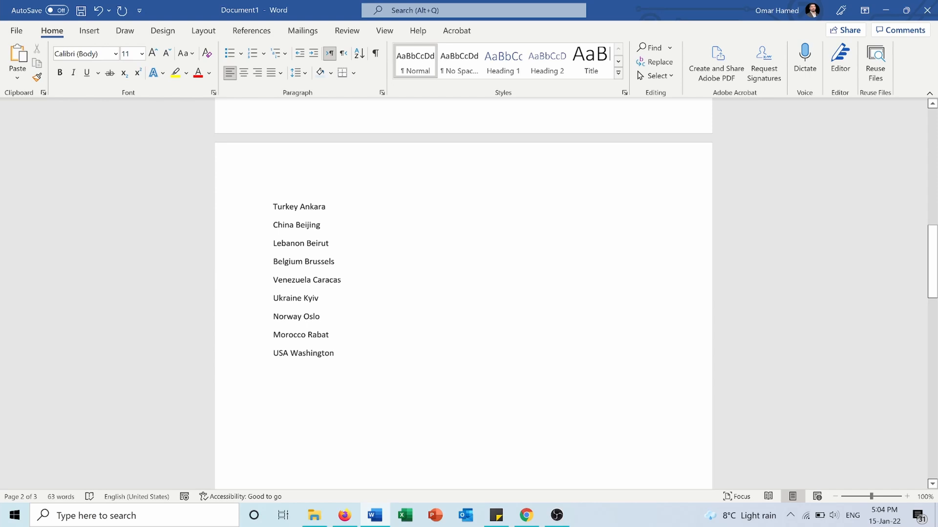
Deselect the sorted capital list and scroll down to the country table on page 3
left_click(325, 206)
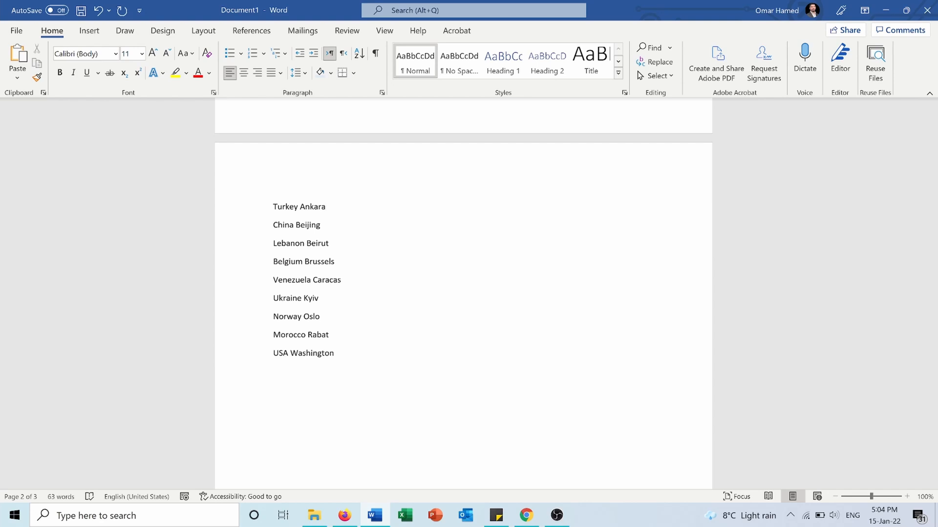
left_click(326, 206)
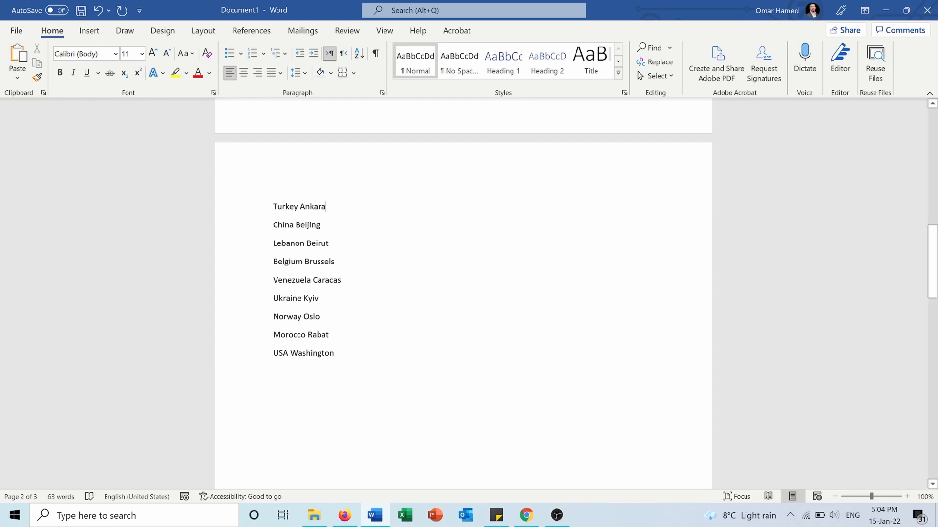
scroll("down", 3)
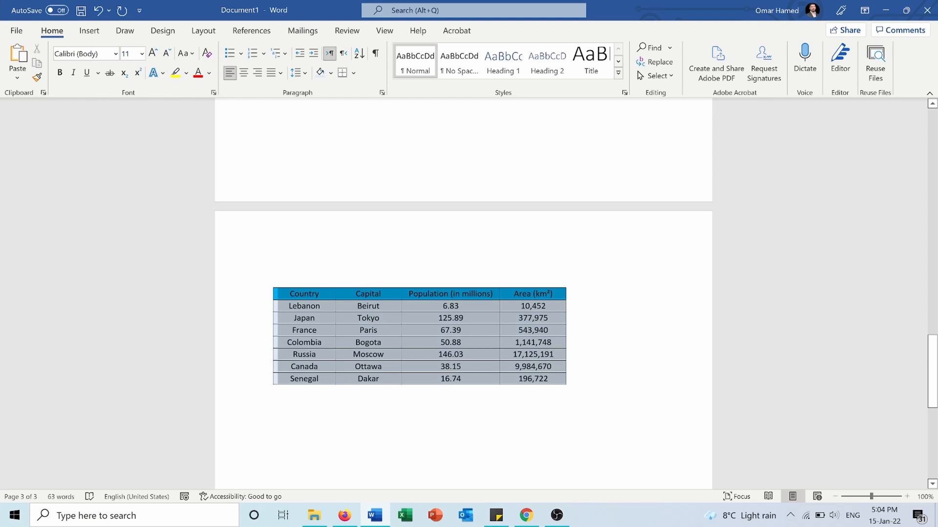
Open the Sort settings for the country data table, with the first row as headers
left_click(359, 54)
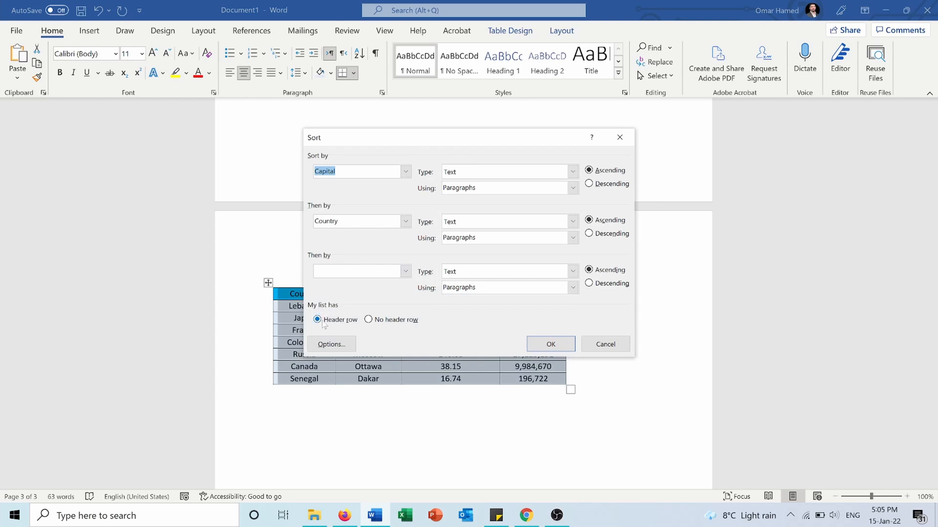
mouse_move(391, 328)
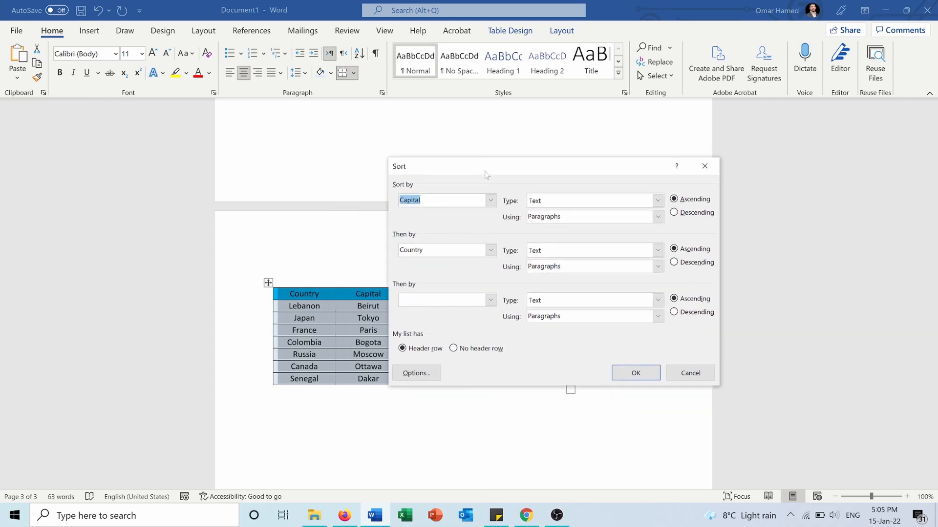
Sort the table by Country text descending, then Population (in millions) descending
left_click(489, 200)
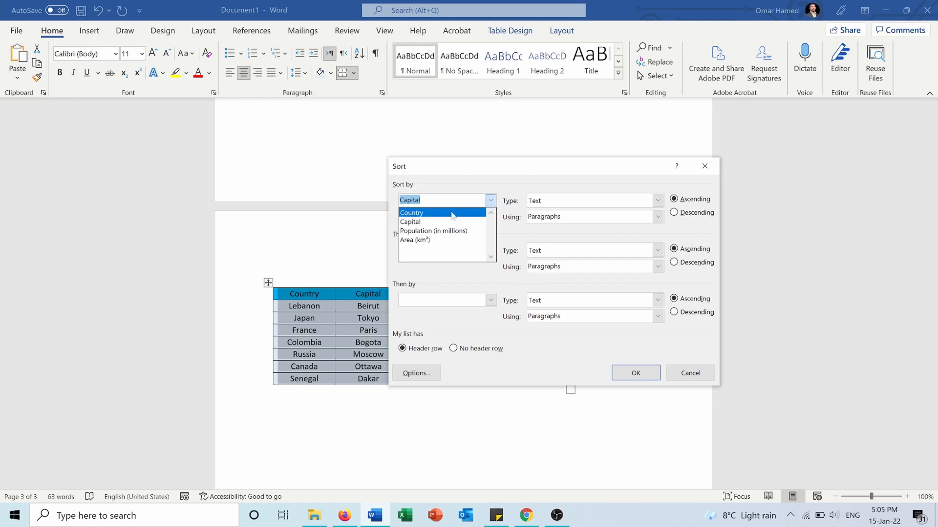
left_click(412, 212)
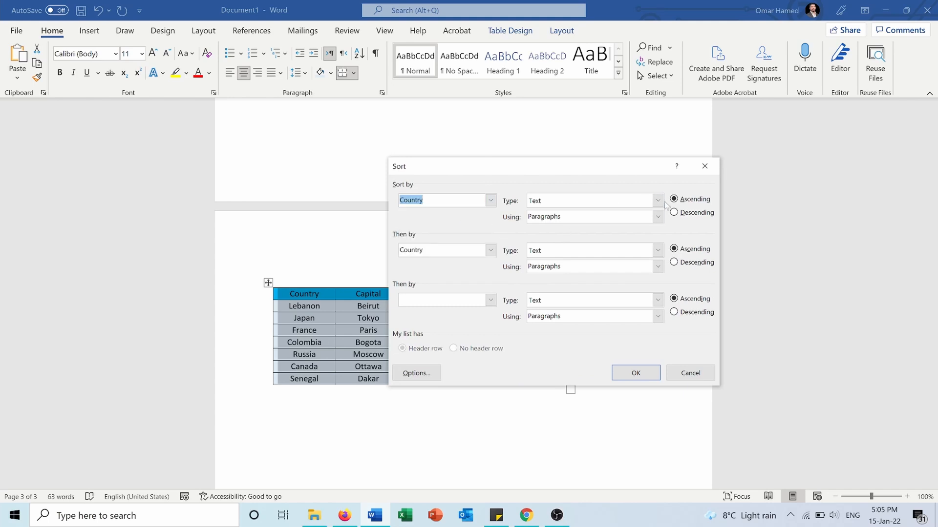
left_click(656, 200)
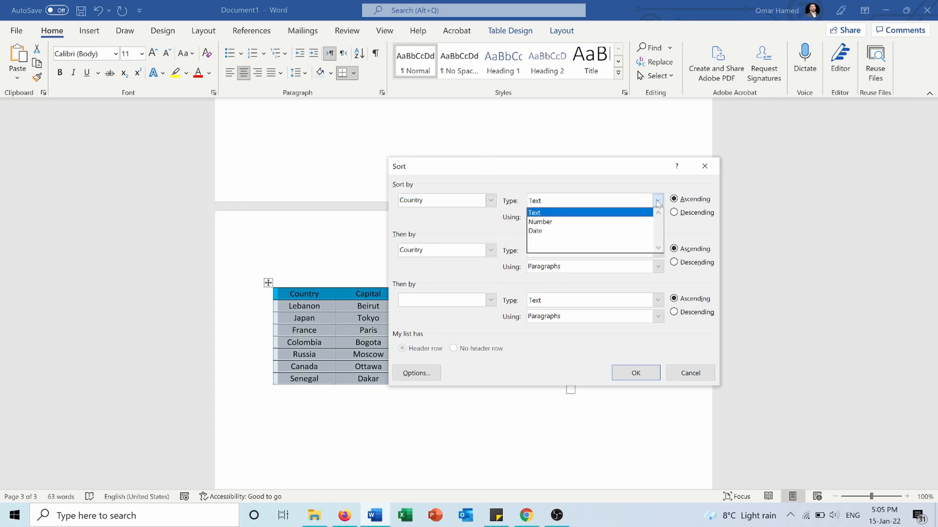
left_click(658, 217)
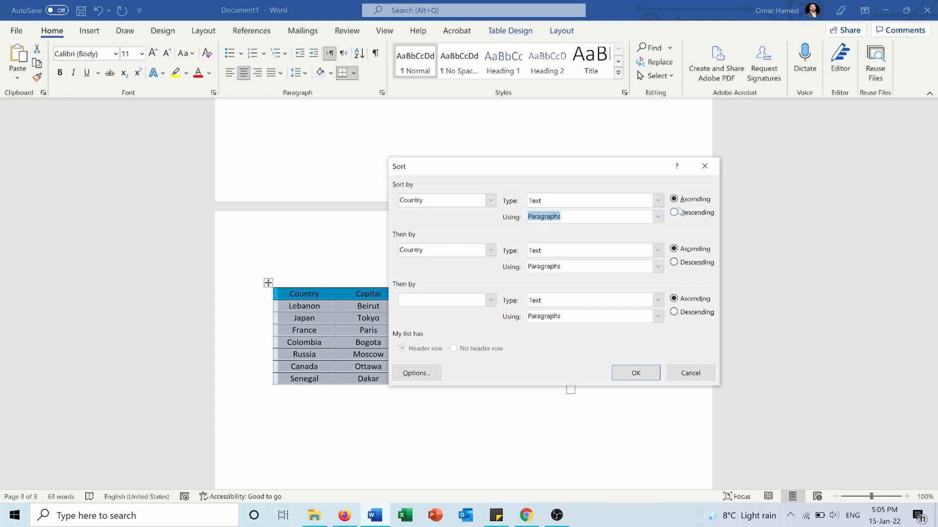
left_click(674, 213)
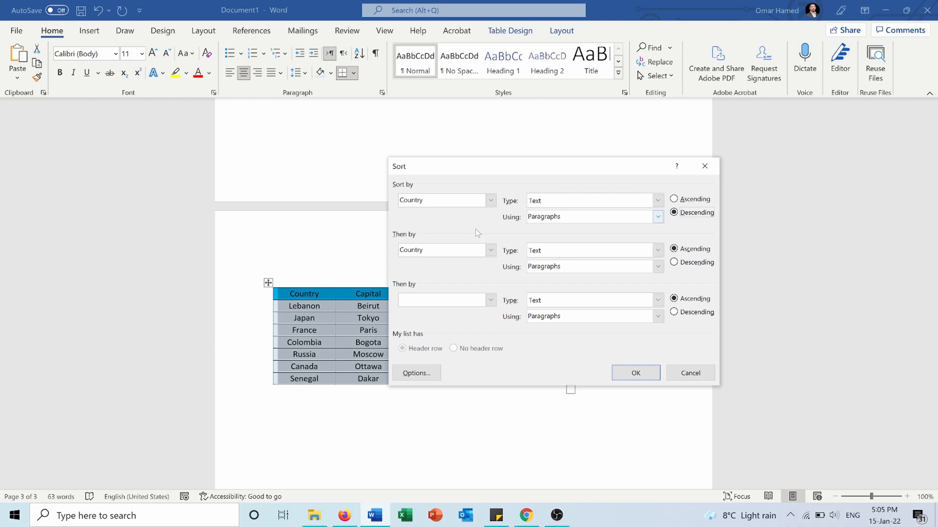
left_click(489, 251)
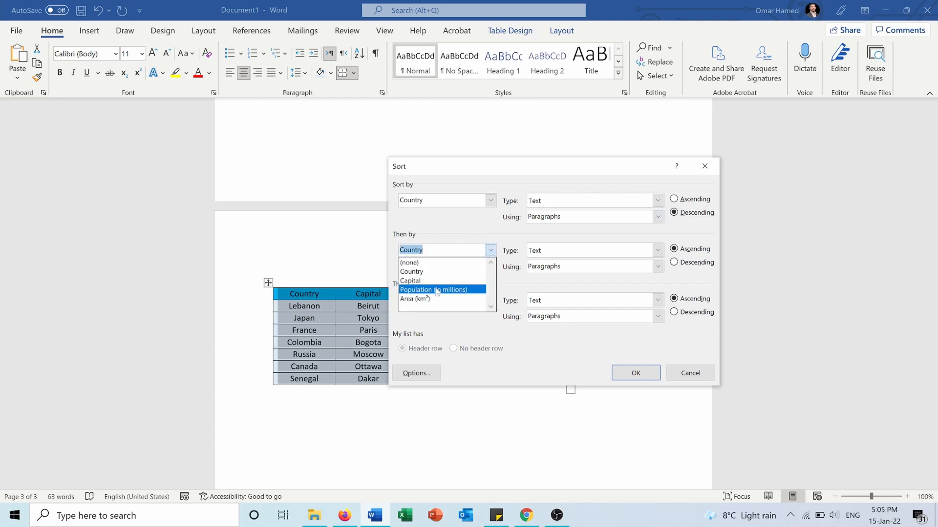
left_click(434, 290)
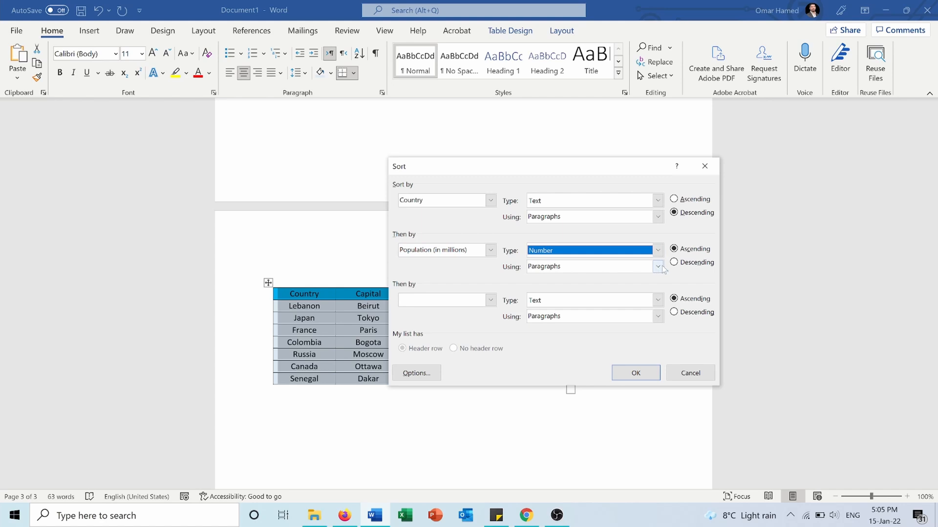
left_click(673, 262)
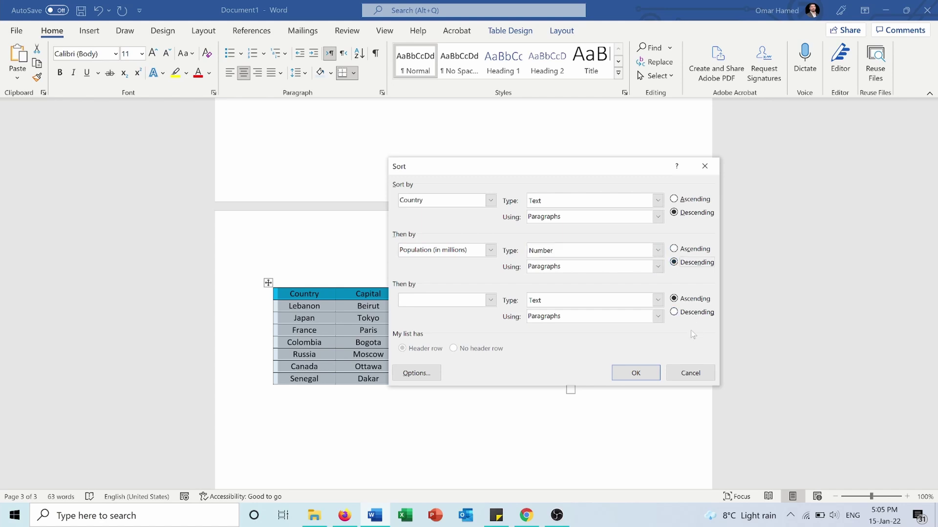
left_click(635, 372)
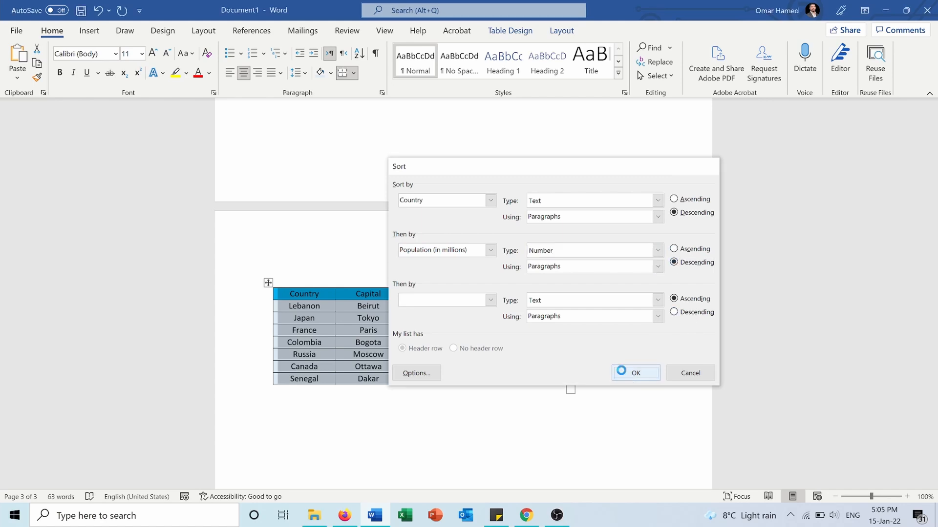
Confirm the country-descending sort, Senegal to Canada, and deselect the table
left_click(635, 372)
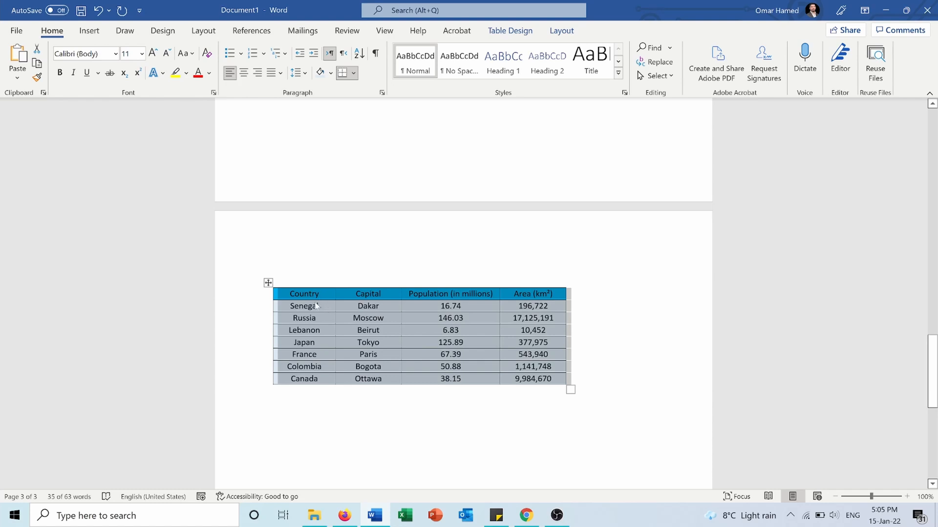
mouse_move(323, 367)
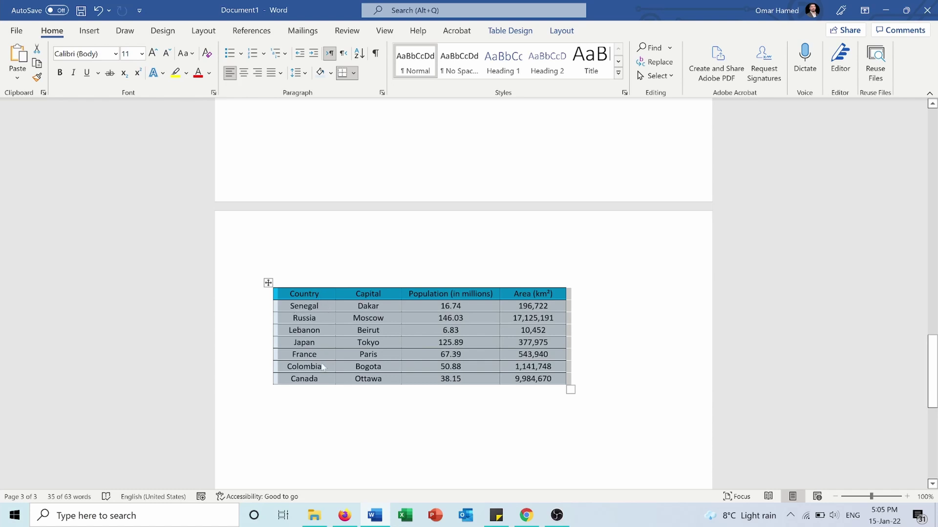
mouse_move(314, 330)
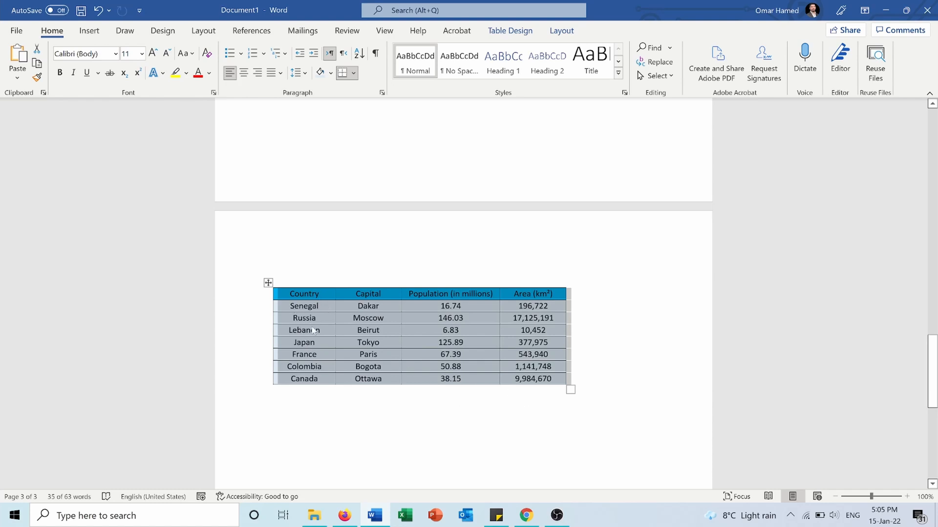
mouse_move(343, 295)
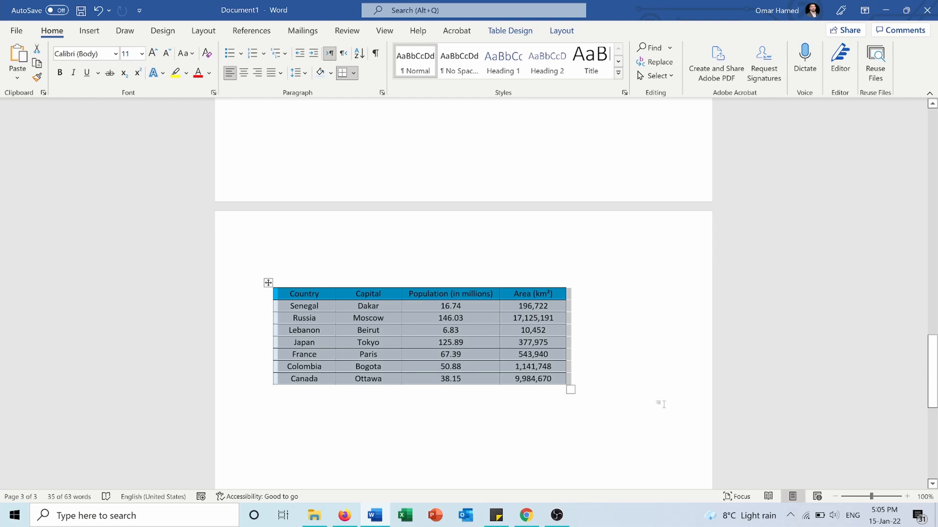
left_click(273, 390)
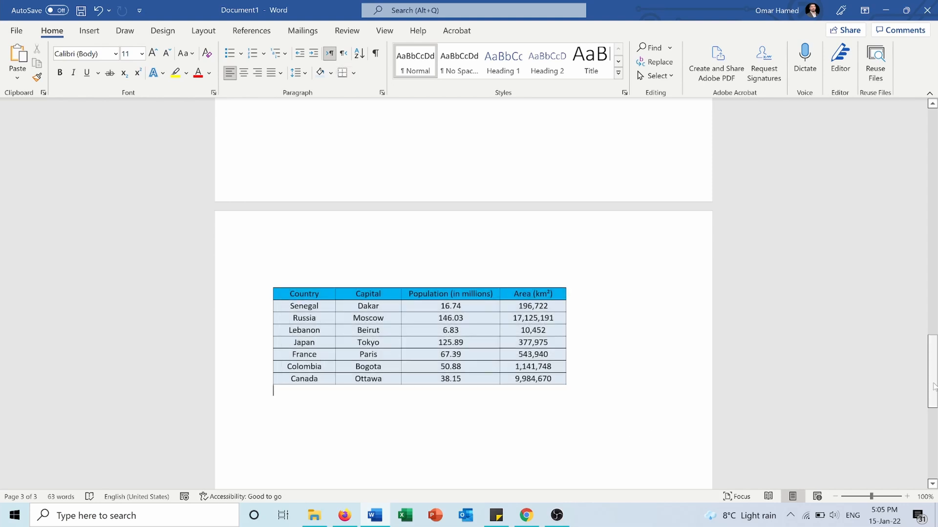